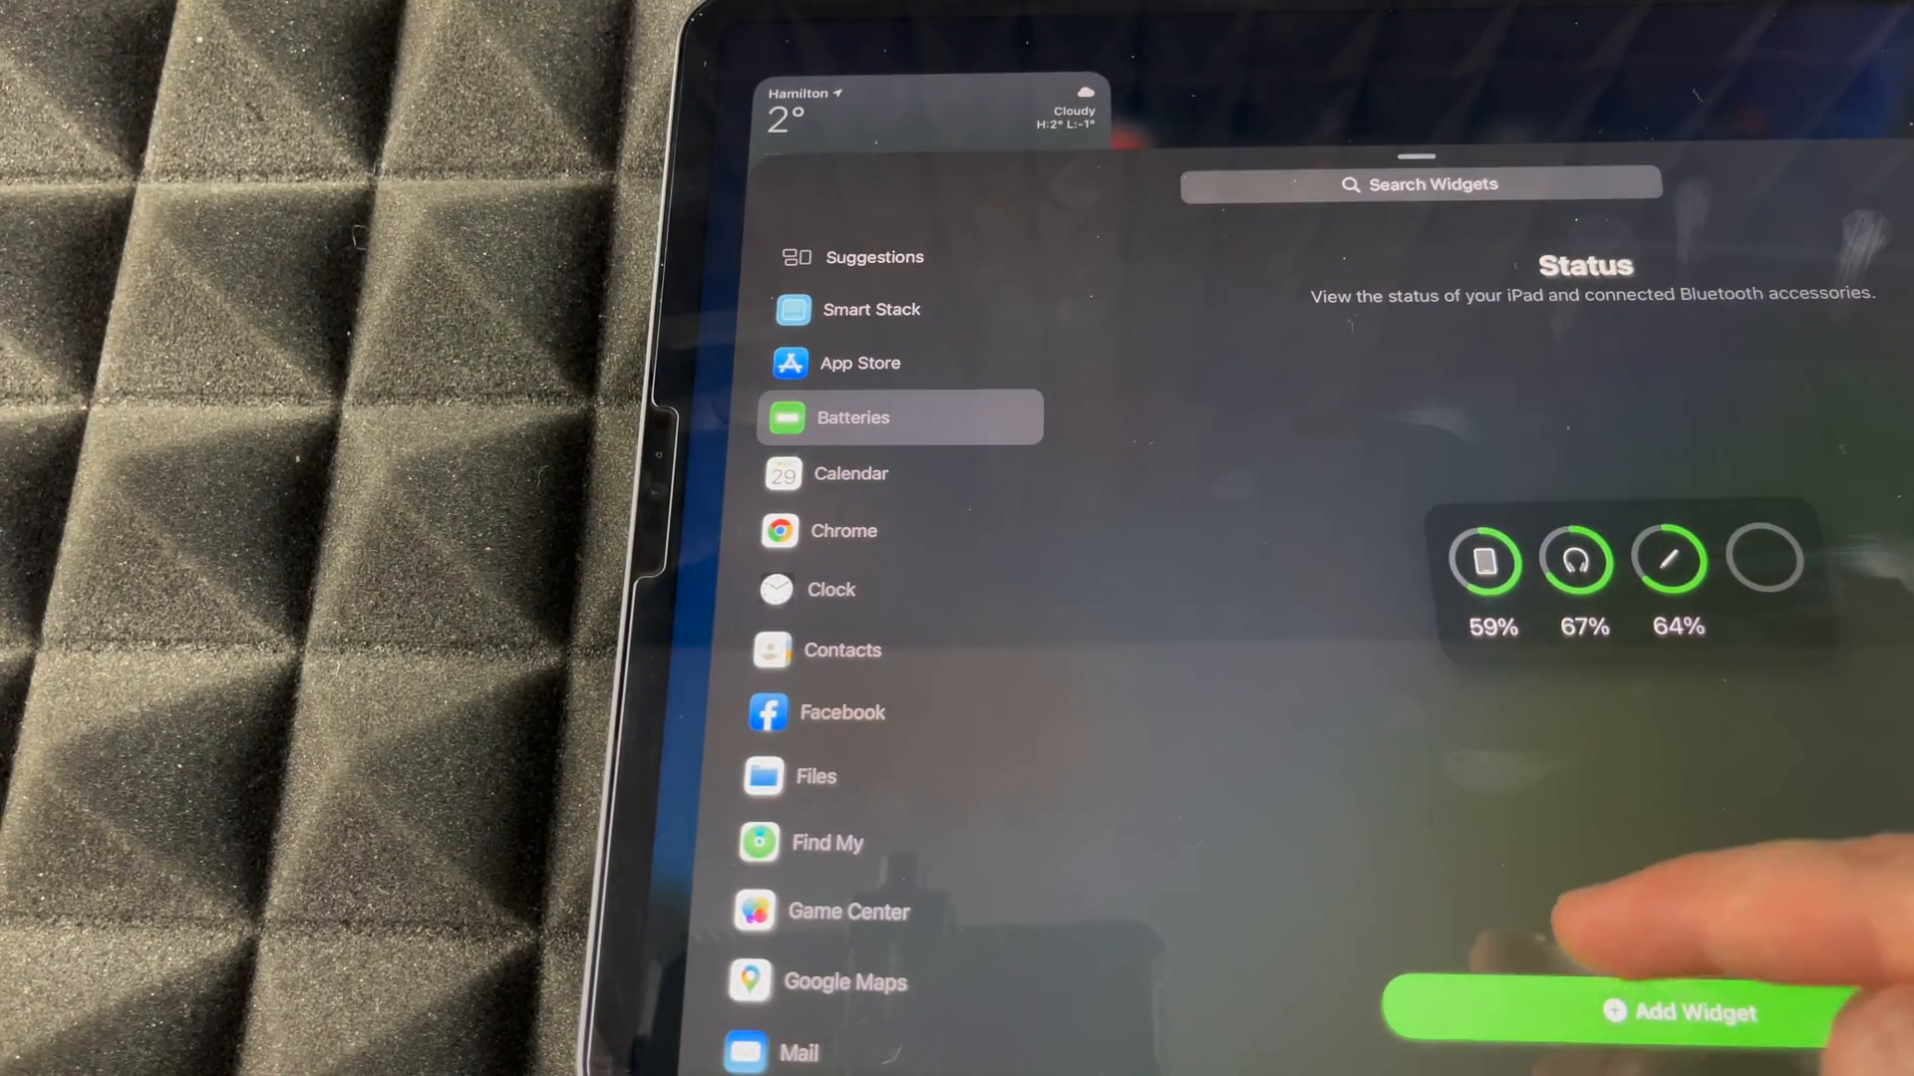
Add the circular Batteries Status widget showing iPad, headphones and Pencil charge to Today View
click(1679, 1012)
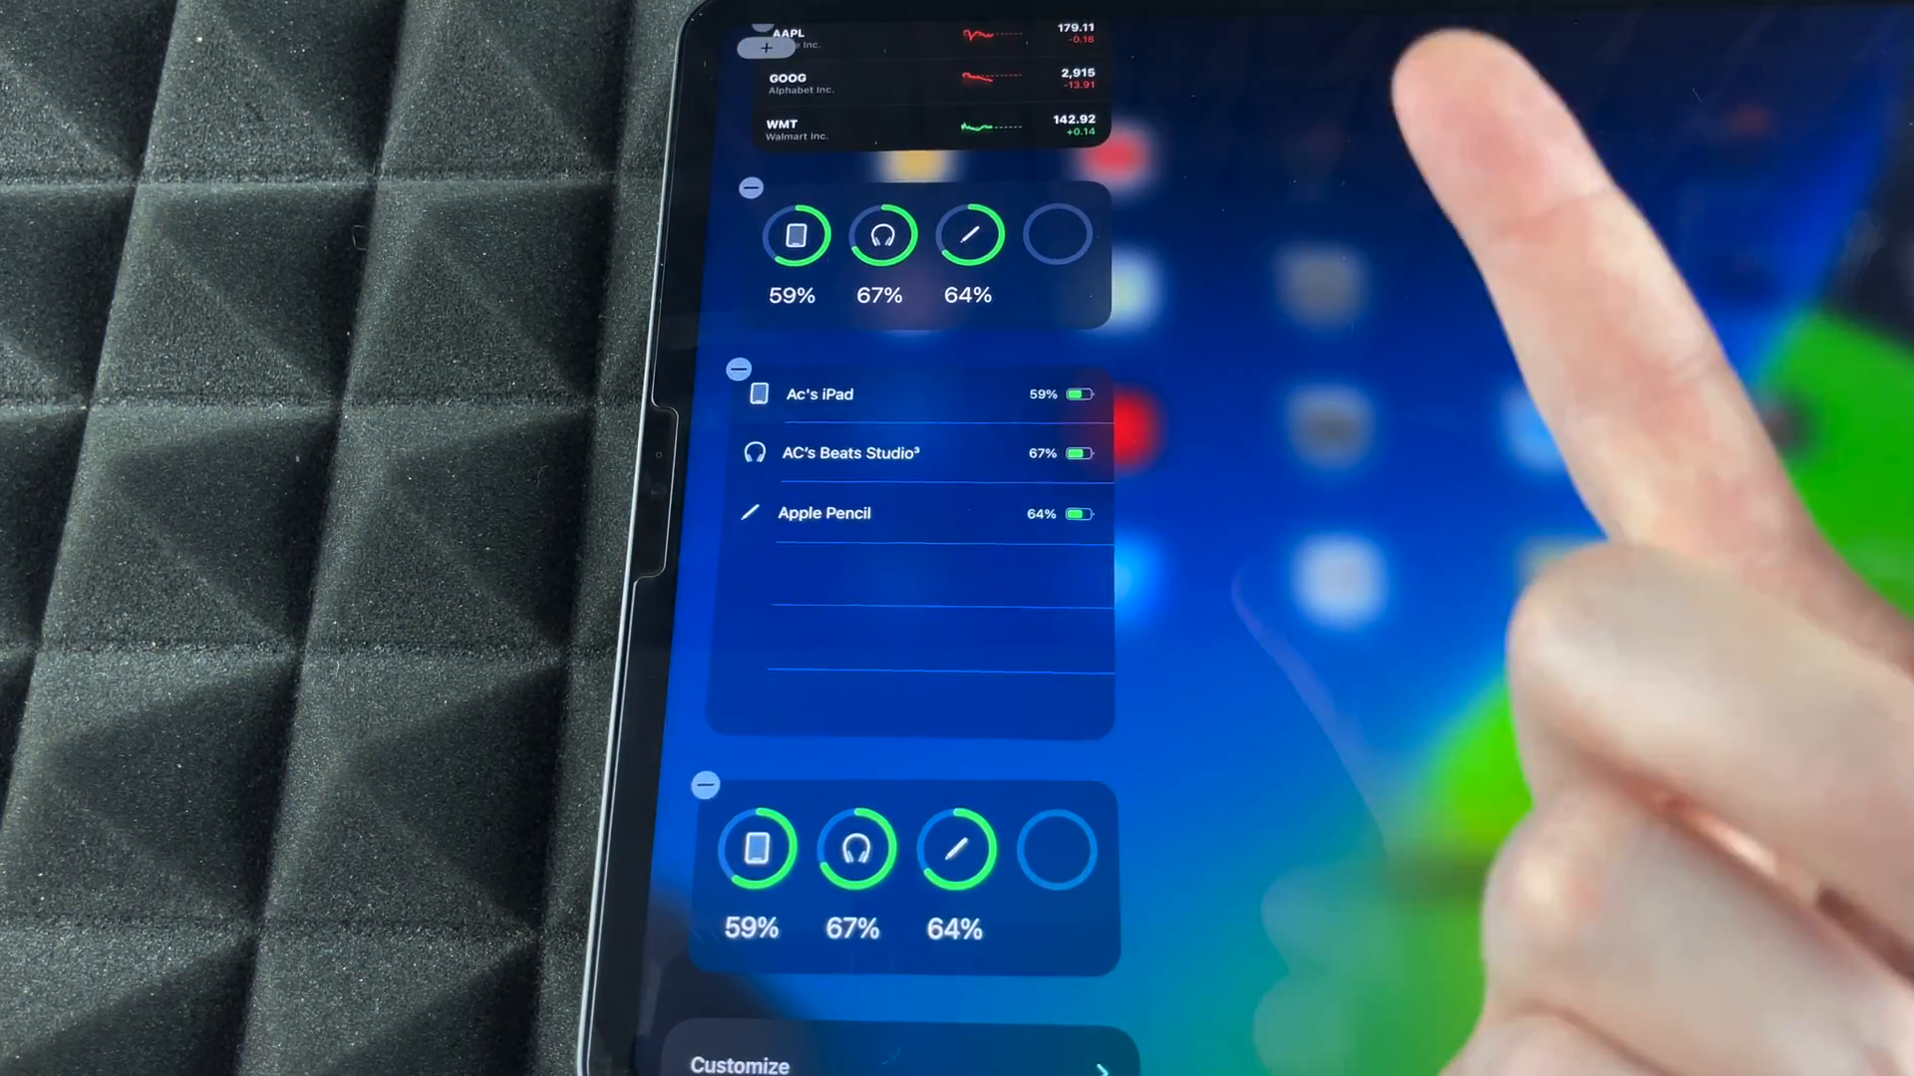
mouse_move(1342, 549)
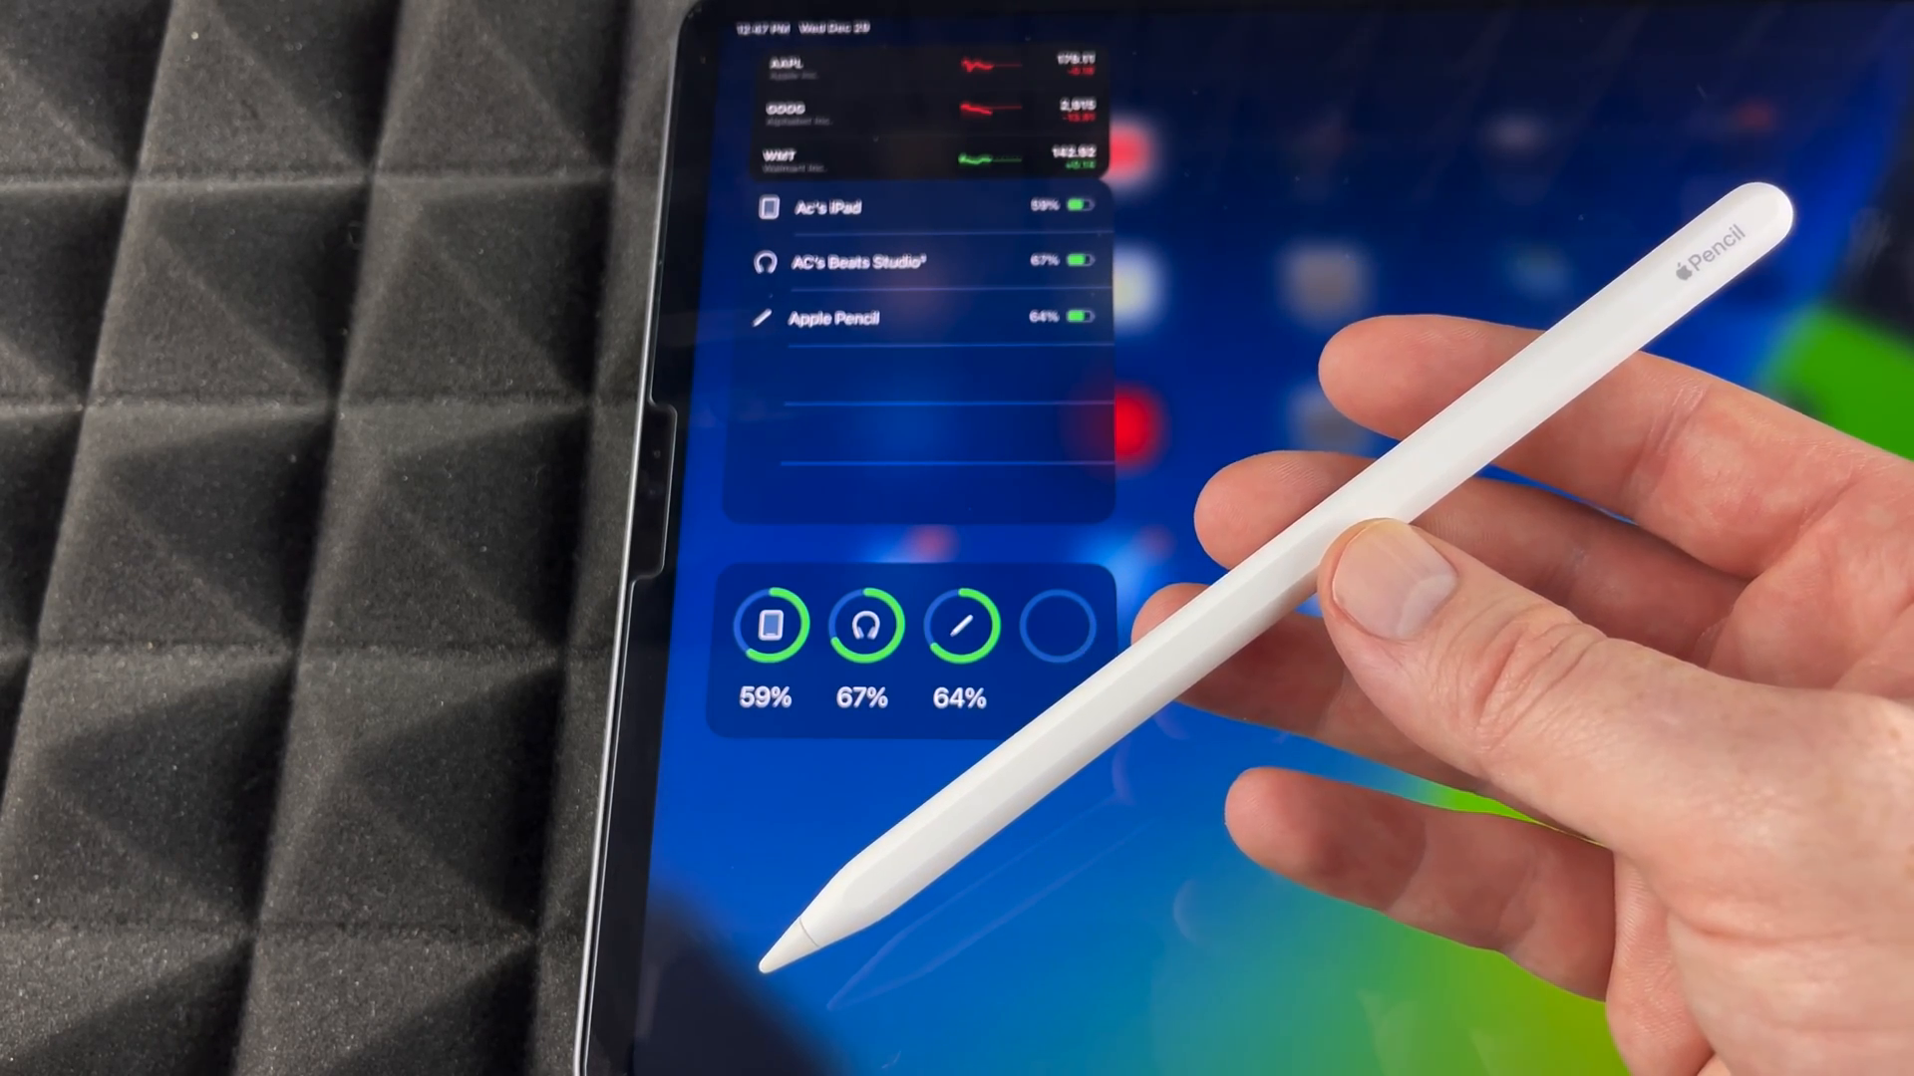
mouse_move(1343, 366)
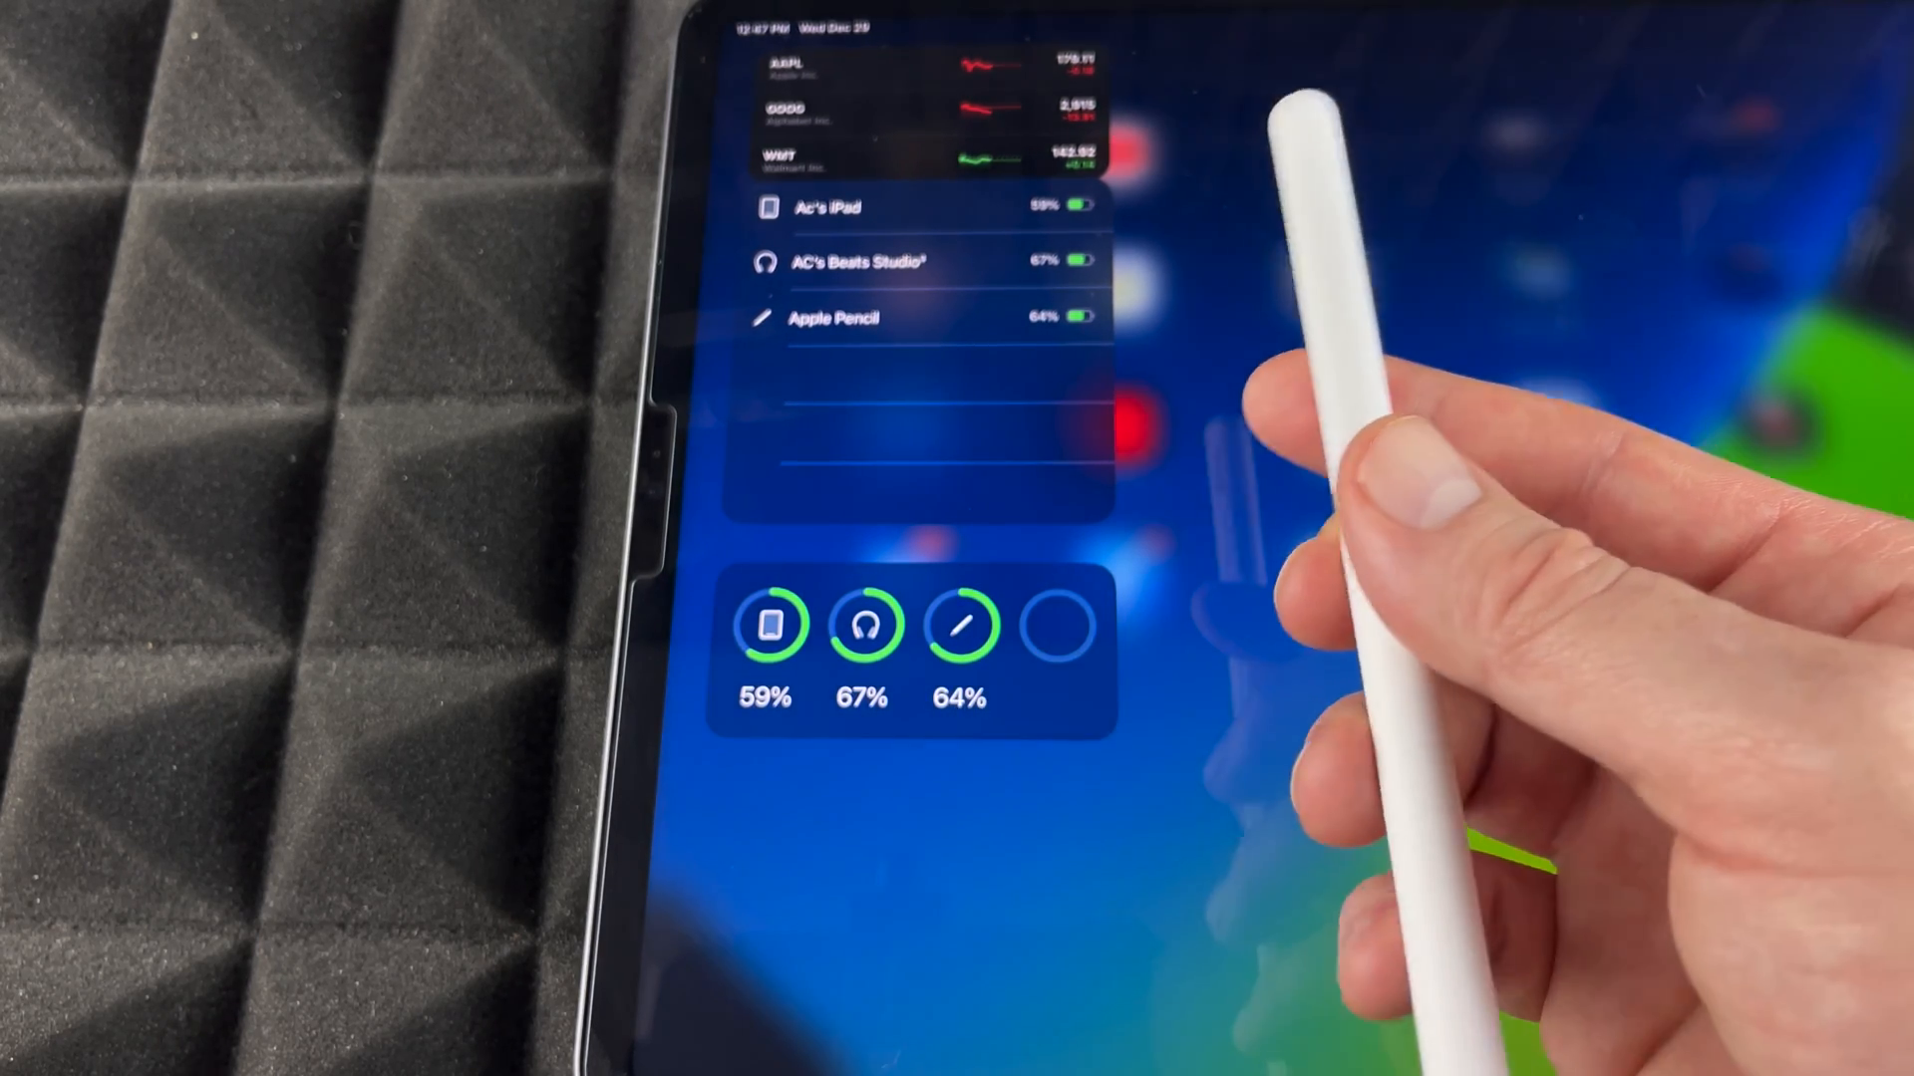